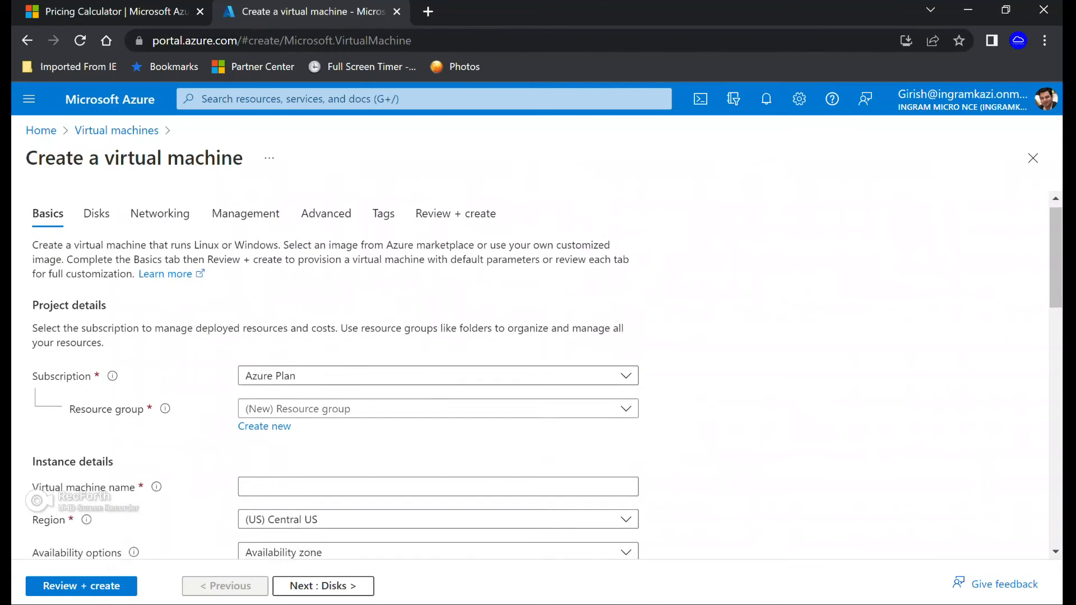
Enable 'Run with Azure Spot discount' and review the Eviction type options for DS3_v2 at US$0.07827/hour
{"action": "scroll", "scroll_direction": "down", "scroll_amount": 3}
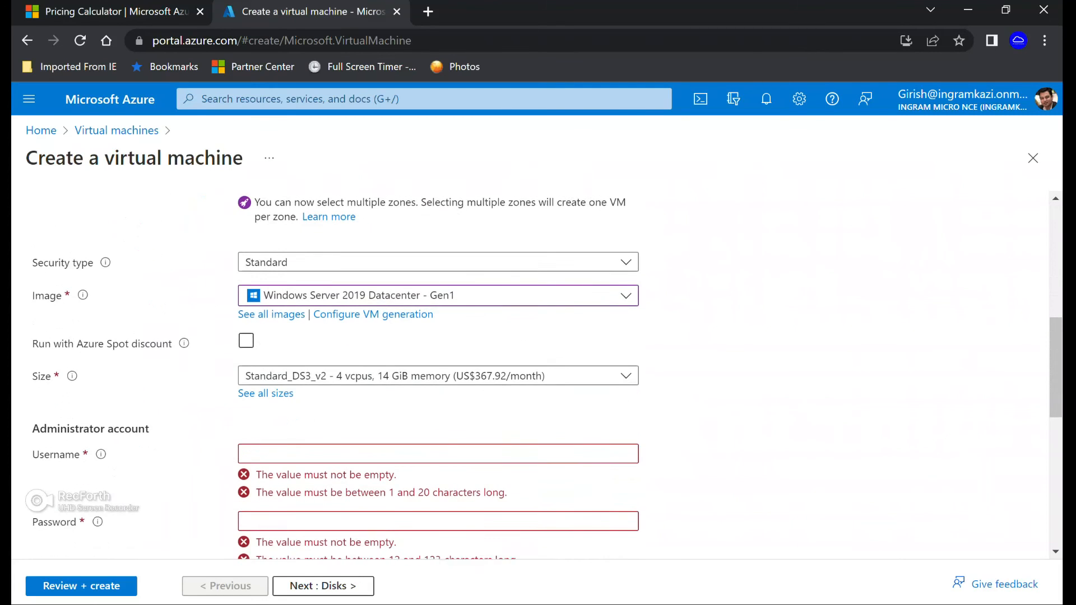
{"action": "scroll", "scroll_direction": "down", "scroll_amount": 3}
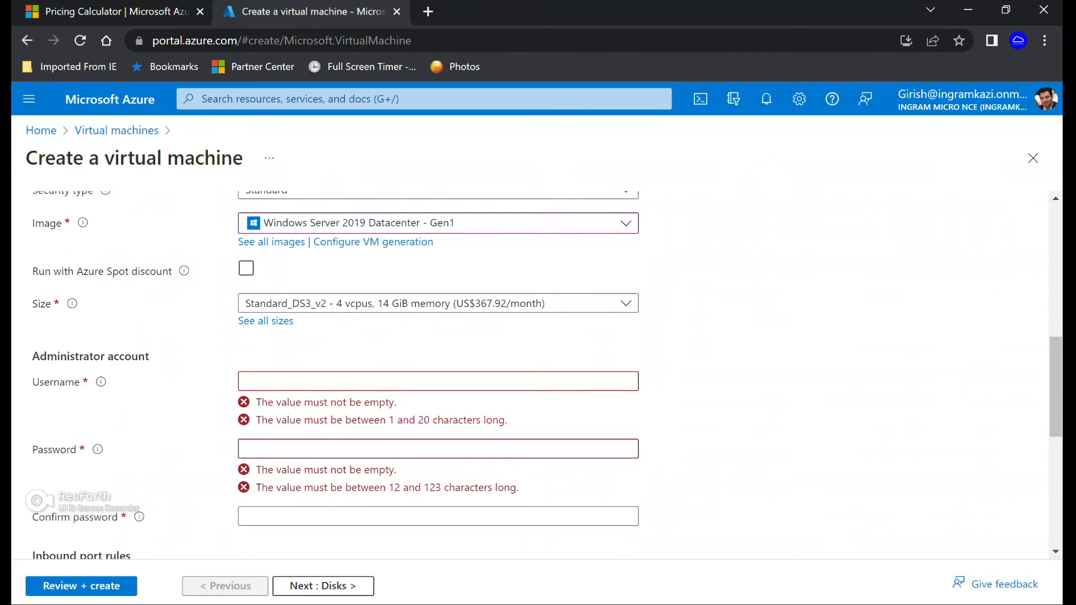
{"action": "left_click", "coordinate": [246, 267]}
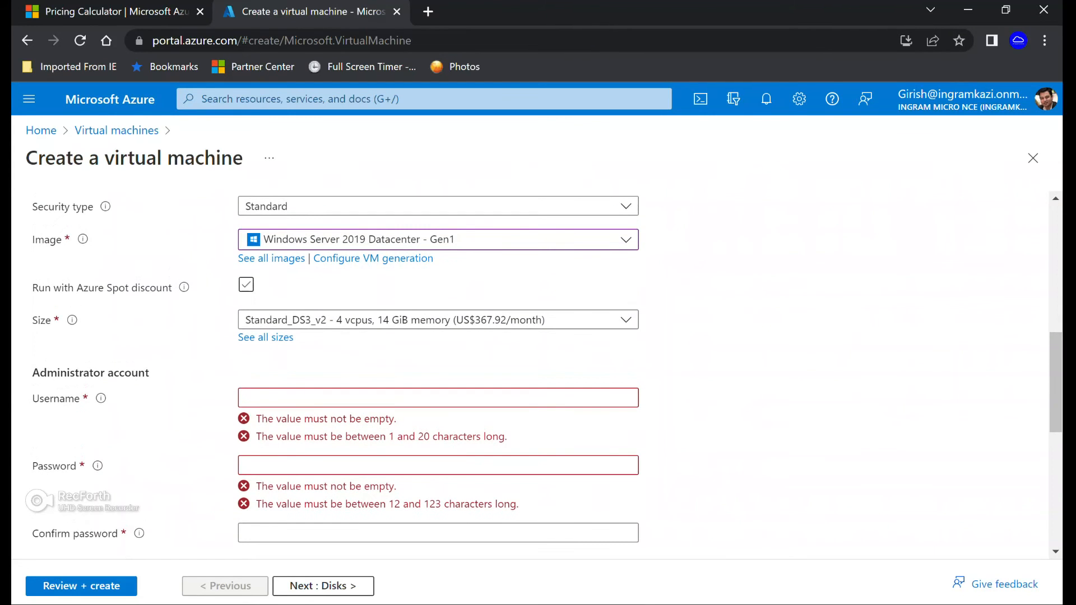
{"action": "left_click", "coordinate": [245, 283]}
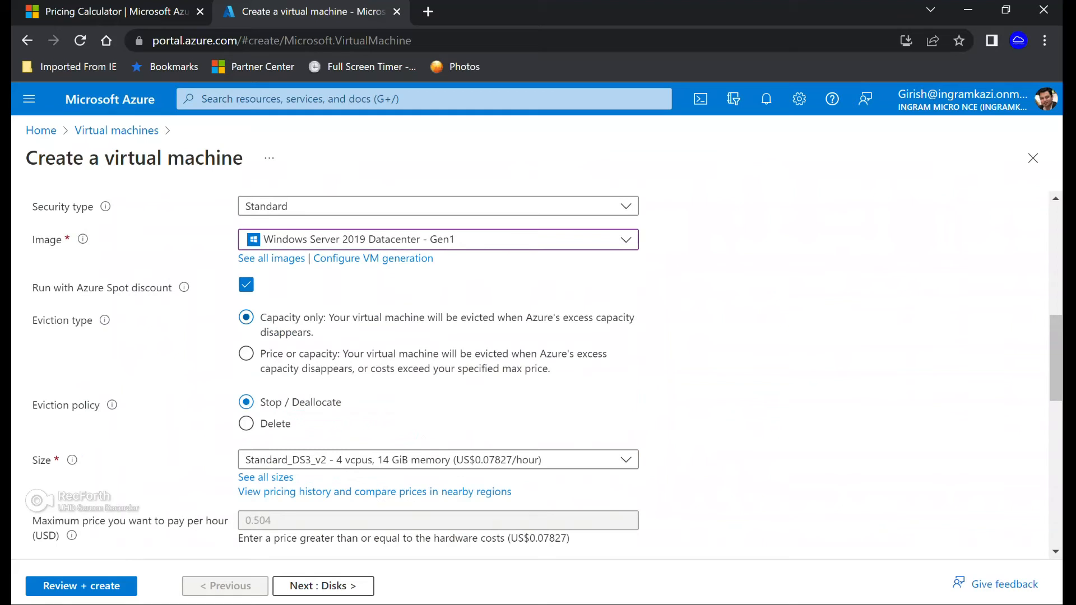
{"action": "left_click", "coordinate": [245, 353]}
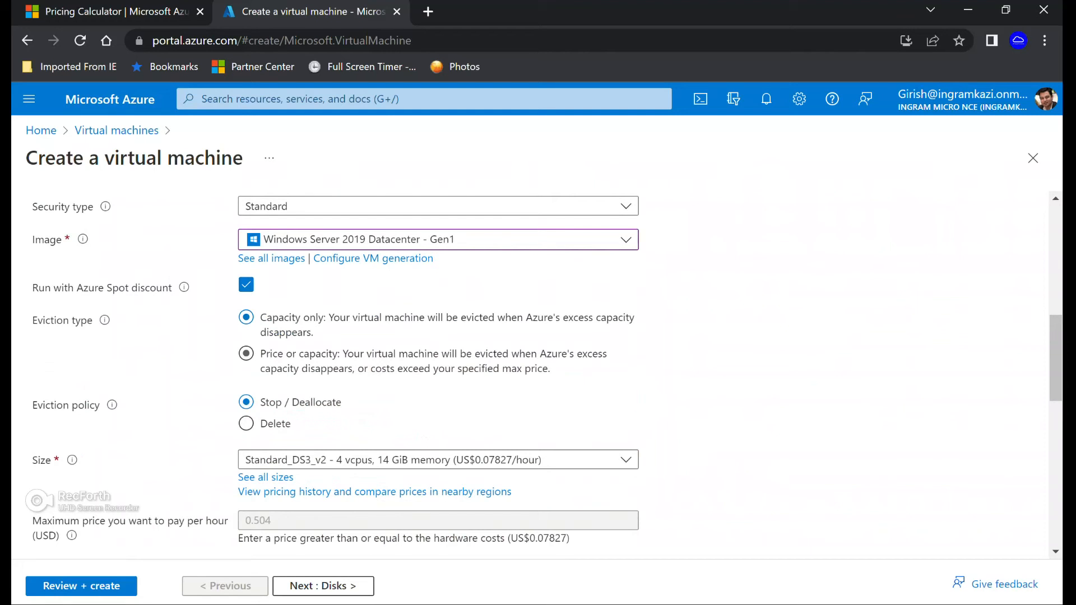
{"action": "left_click", "coordinate": [245, 317]}
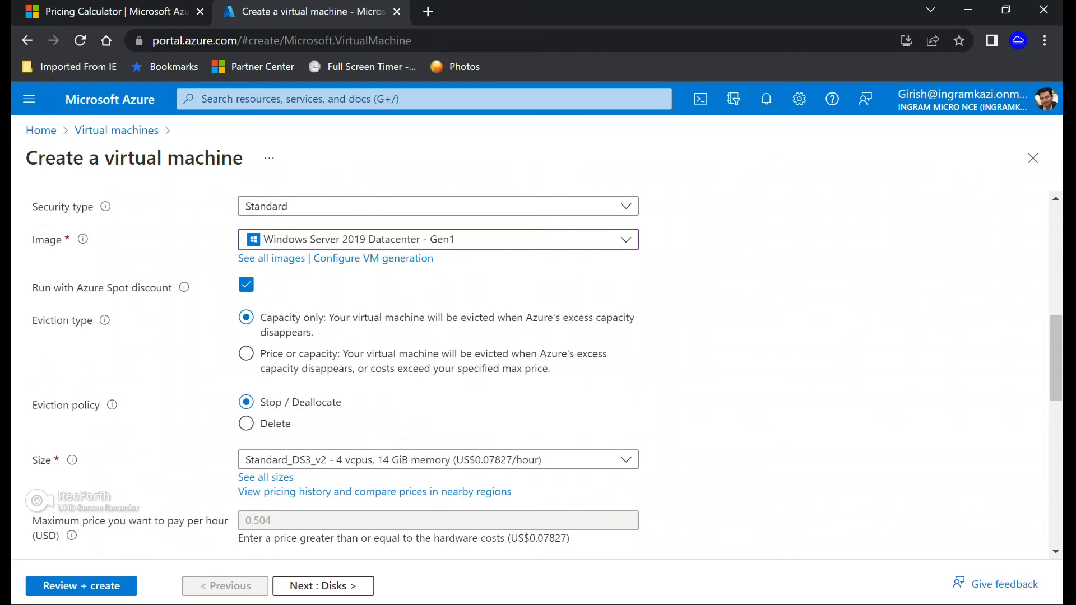
{"action": "scroll", "scroll_direction": "down", "scroll_amount": 3}
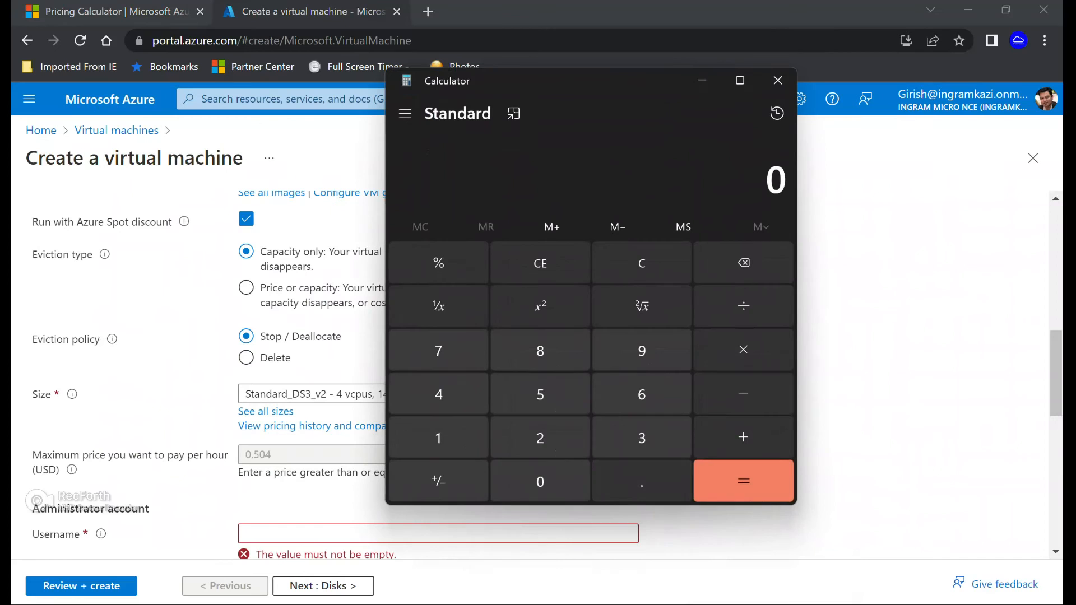
Compute 0.07827 × 730 = 57.1371 monthly Spot cost in Calculator, then close it
{"action": "left_click", "coordinate": [641, 480]}
{"action": "type", "text": ".0782"}
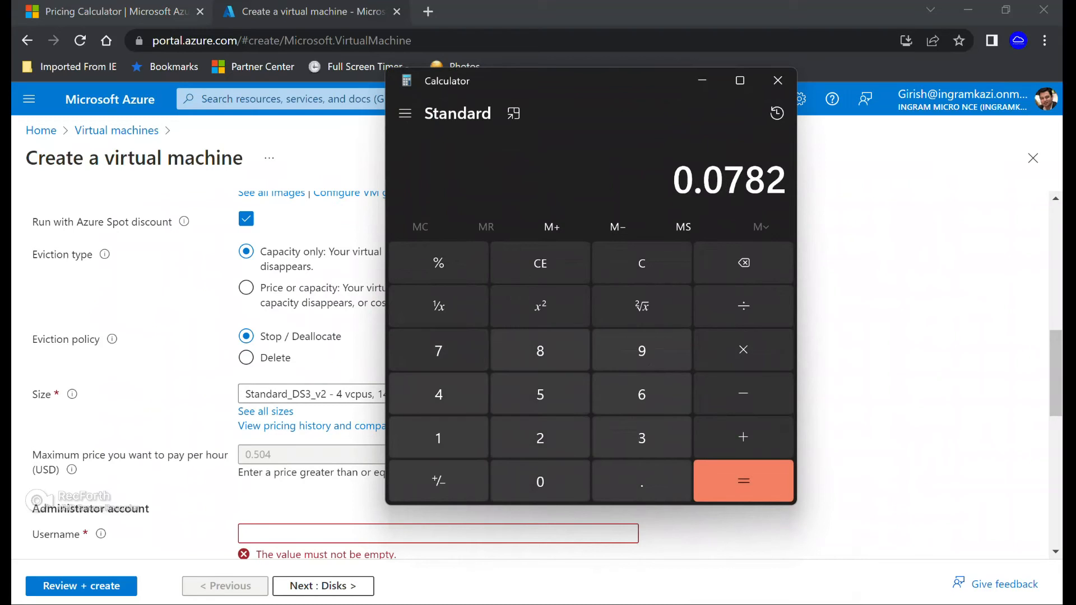
{"action": "left_click", "coordinate": [438, 350]}
{"action": "type", "text": "730"}
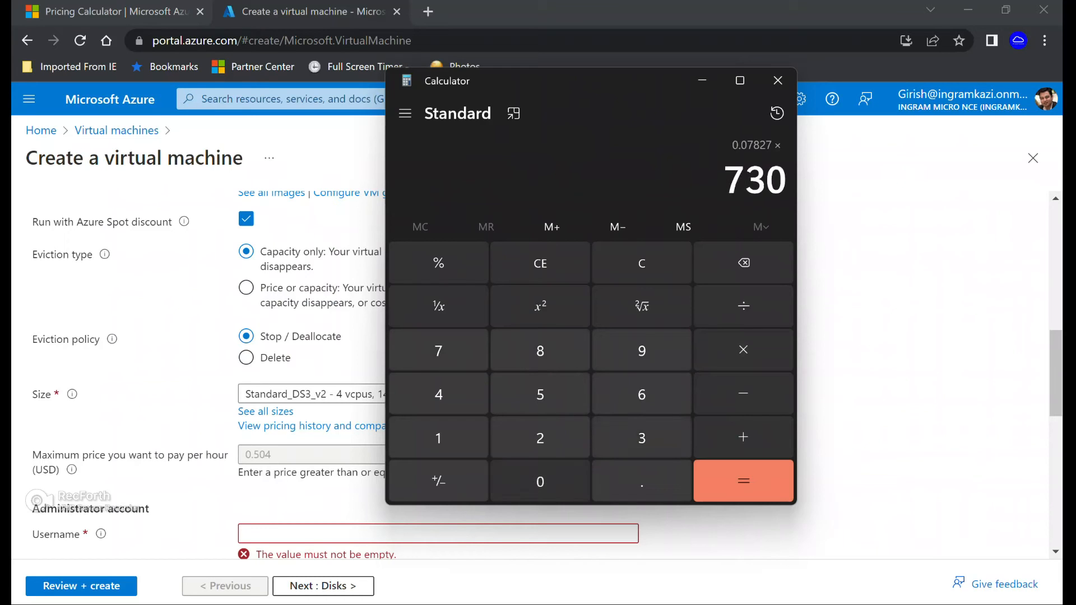
{"action": "left_click", "coordinate": [743, 481]}
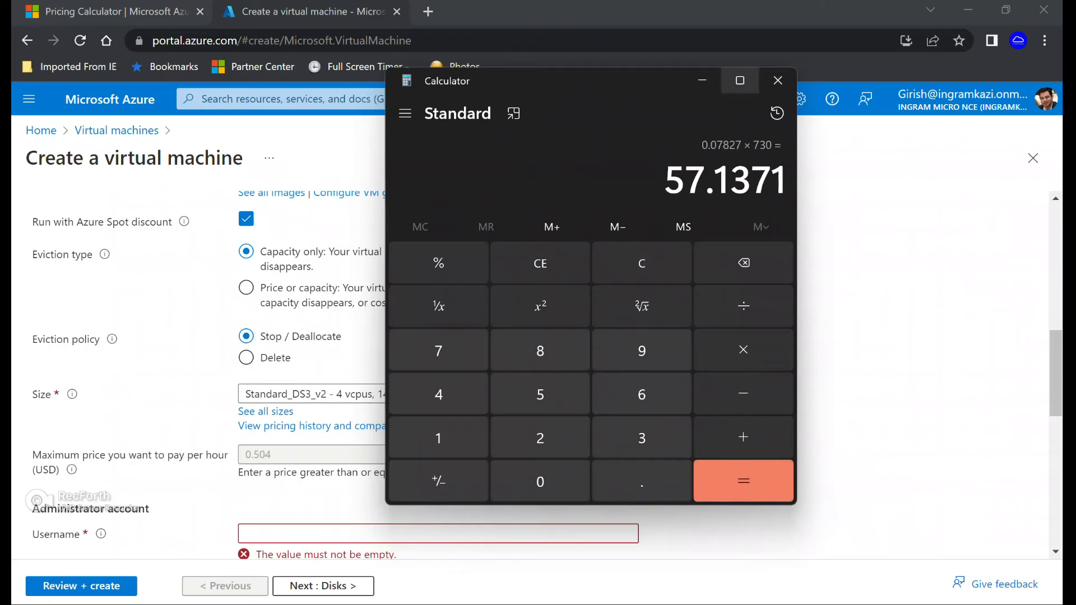
{"action": "mouse_move", "coordinate": [777, 80]}
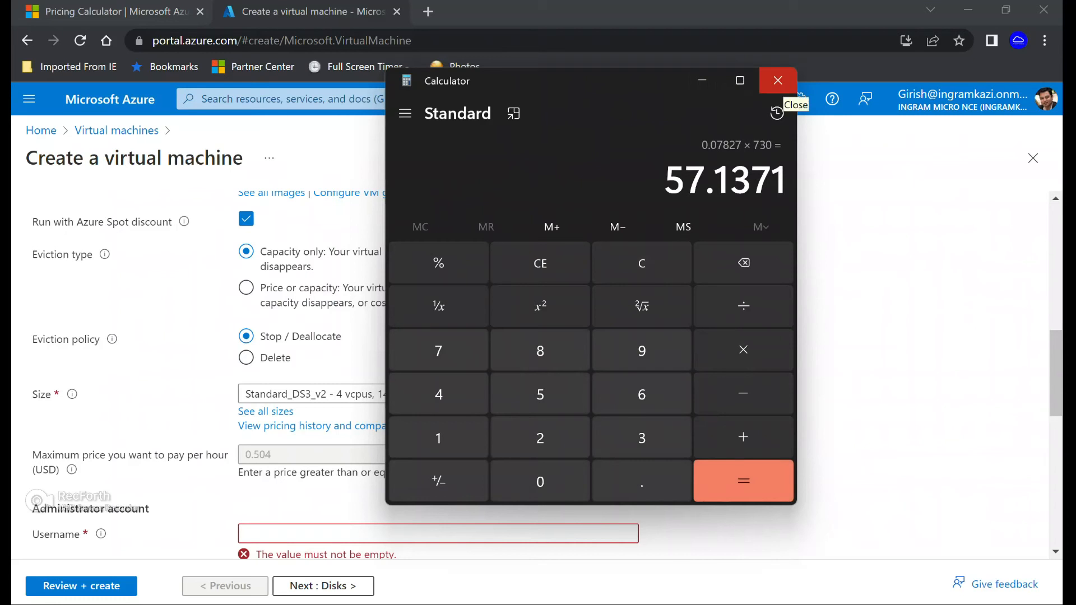
{"action": "left_click", "coordinate": [777, 81]}
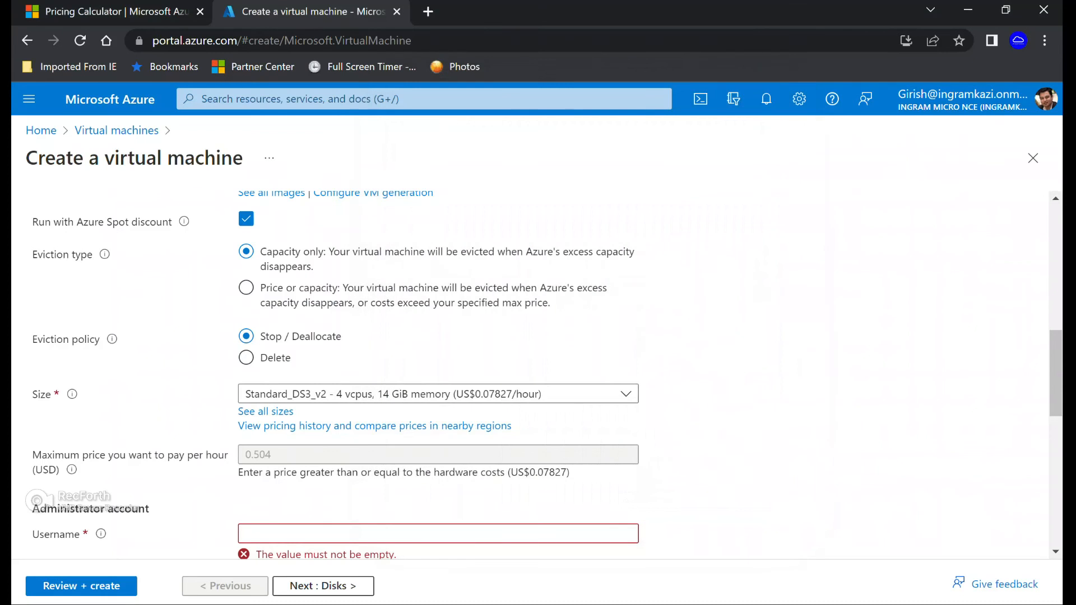
Enable the Spot discount with 'Price or capacity' eviction and a maximum hourly price of 79
{"action": "scroll", "scroll_direction": "up", "scroll_amount": 3}
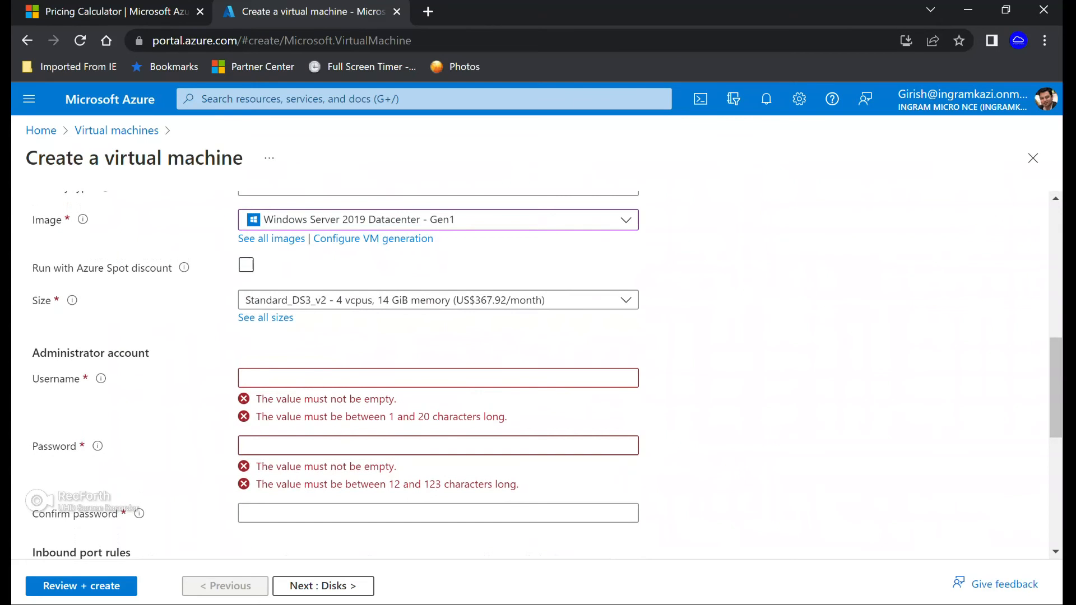
{"action": "left_click", "coordinate": [245, 264]}
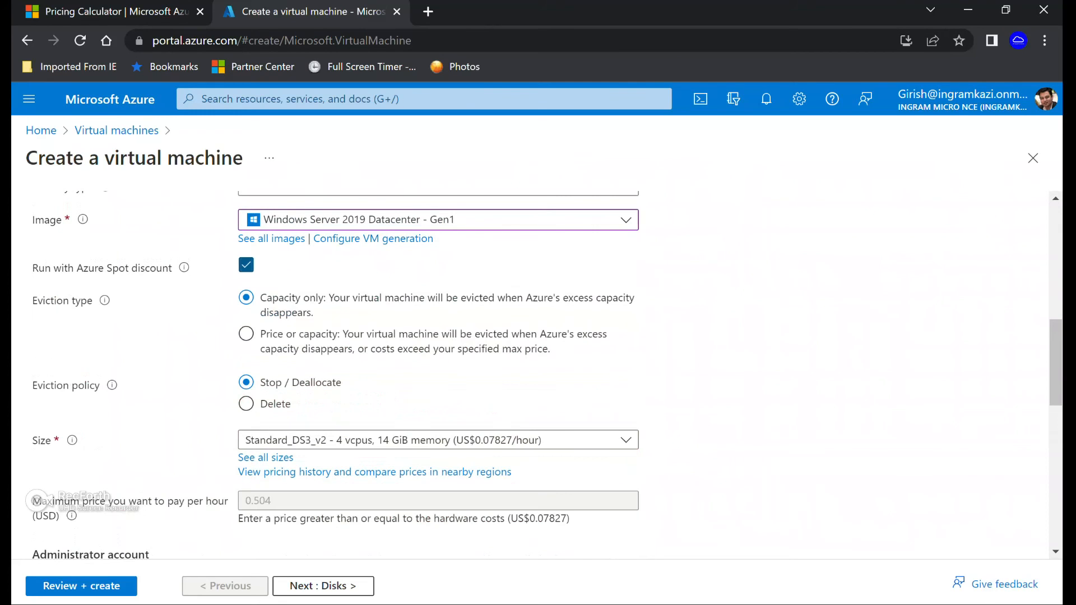
{"action": "left_click", "coordinate": [247, 334]}
{"action": "type", "text": "79"}
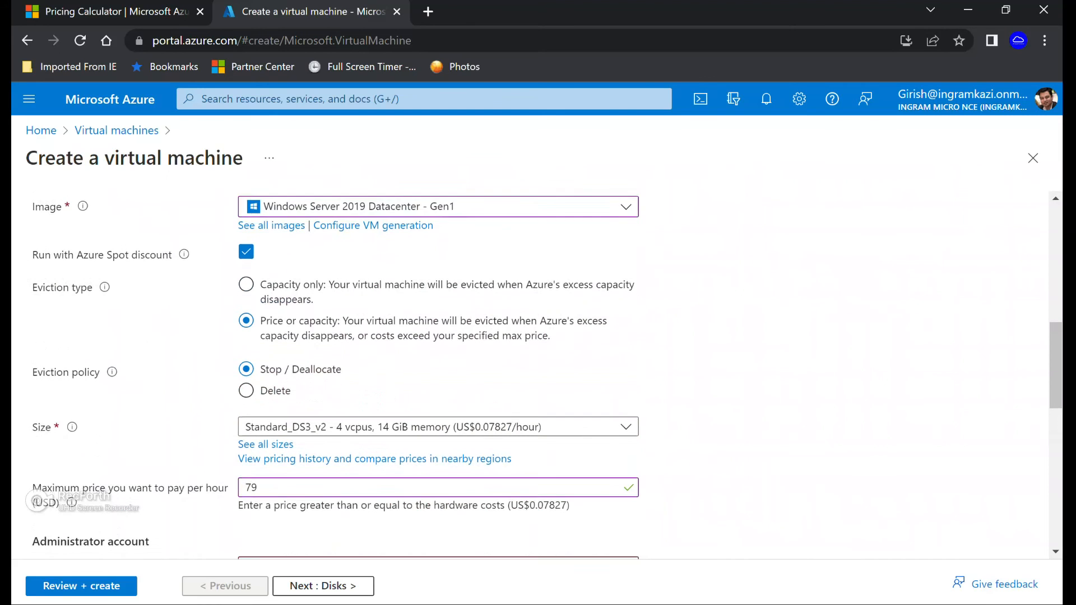
{"action": "scroll", "scroll_direction": "down", "scroll_amount": 3}
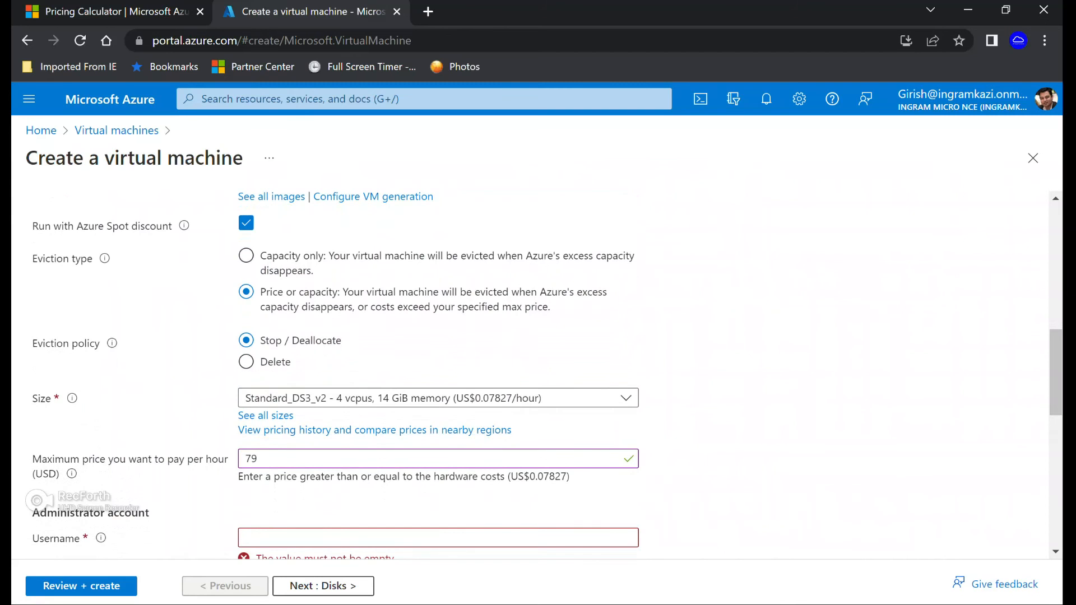
{"action": "left_click", "coordinate": [437, 458]}
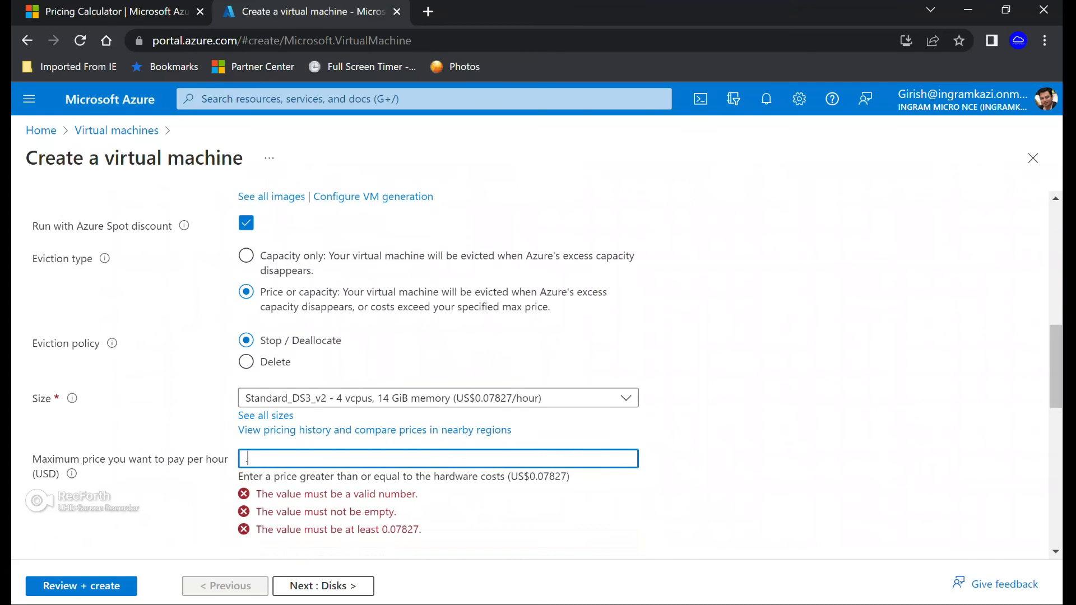
{"action": "type", "text": "0"}
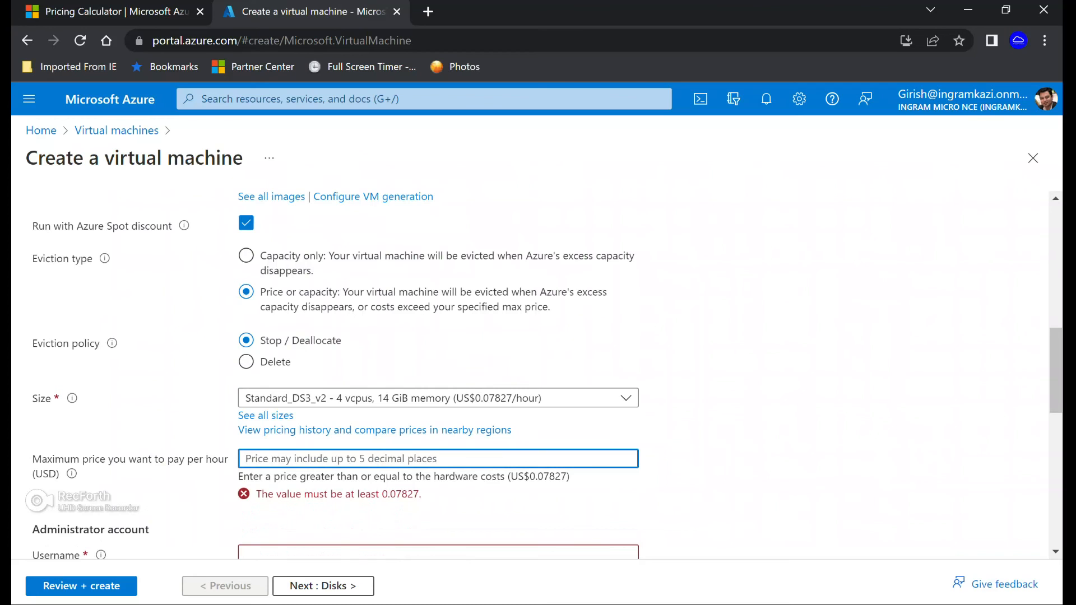
{"action": "type", "text": "7"}
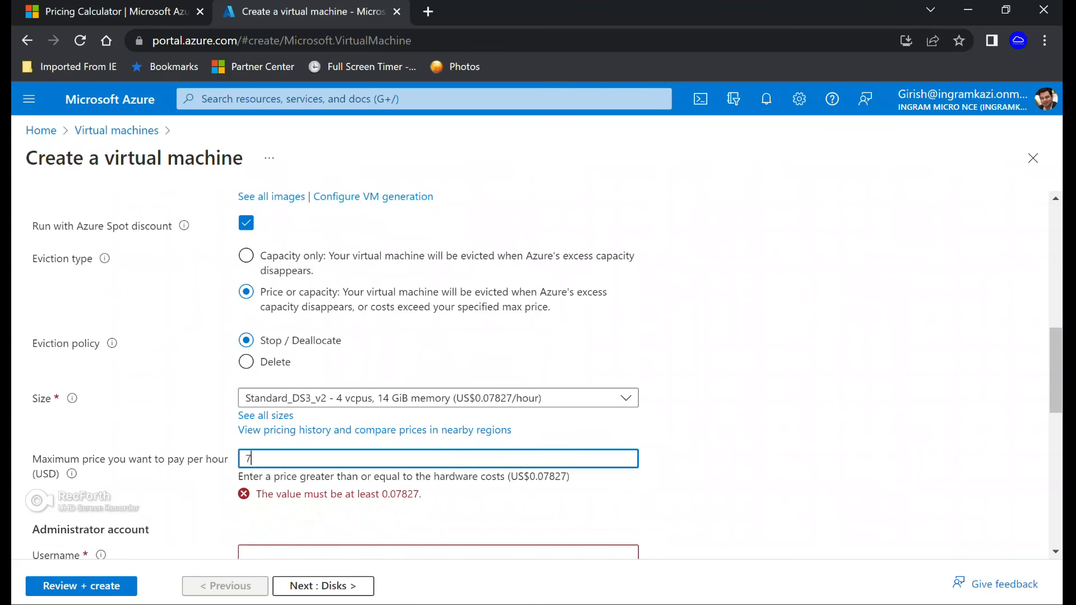
{"action": "key", "text": "backspace"}
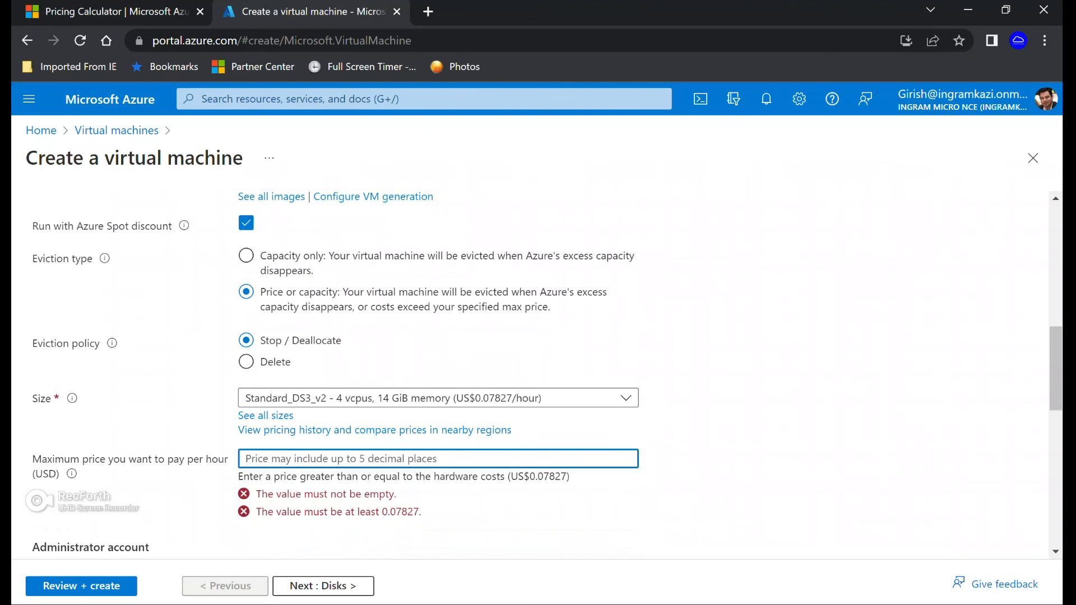
{"action": "type", "text": "0"}
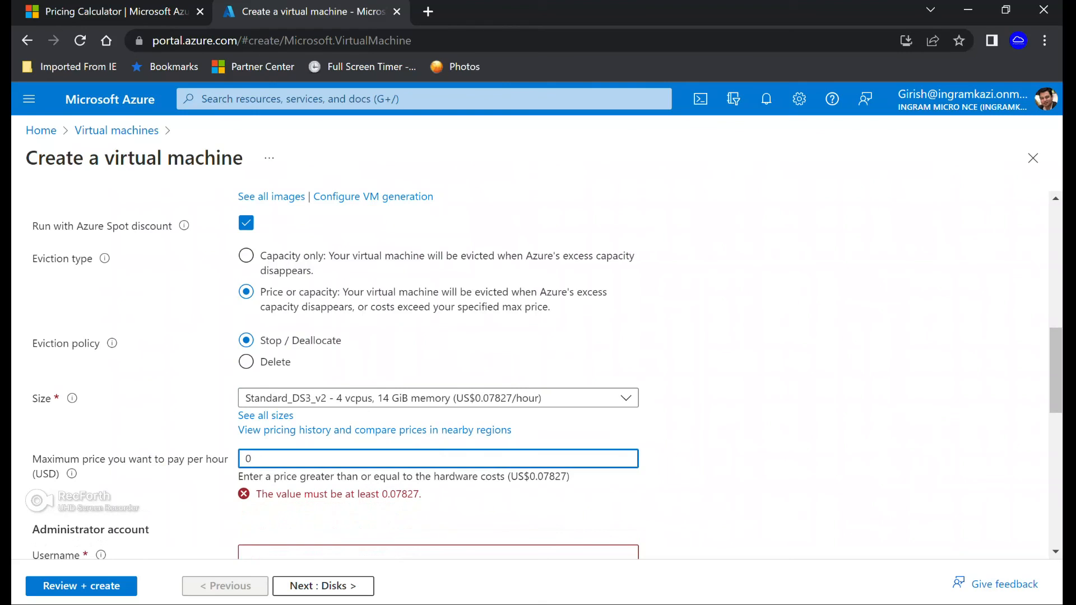
{"action": "type", "text": "79"}
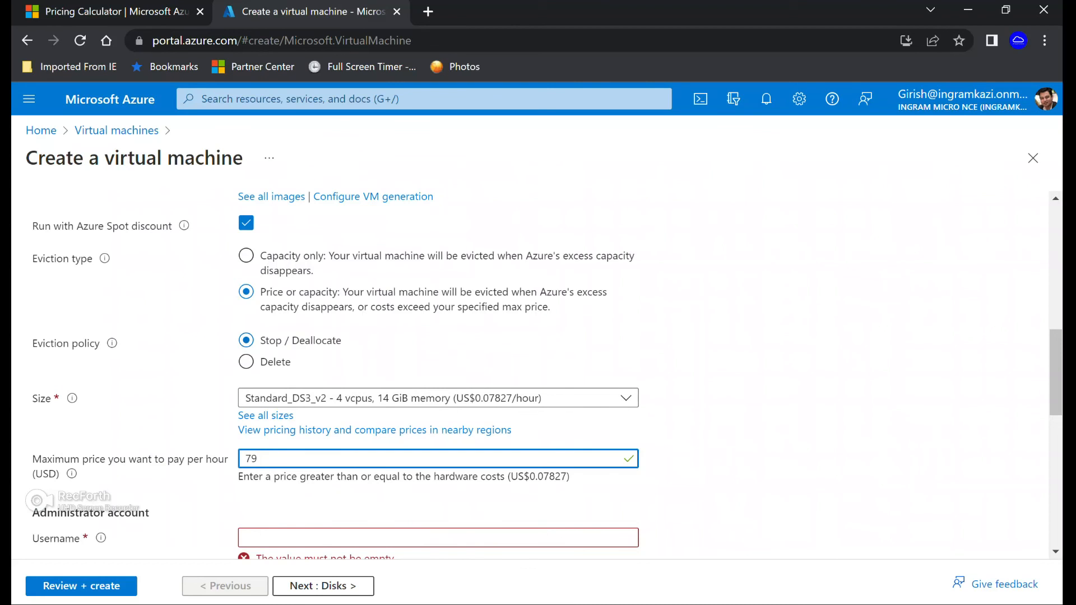
{"action": "scroll", "scroll_direction": "up", "scroll_amount": 3}
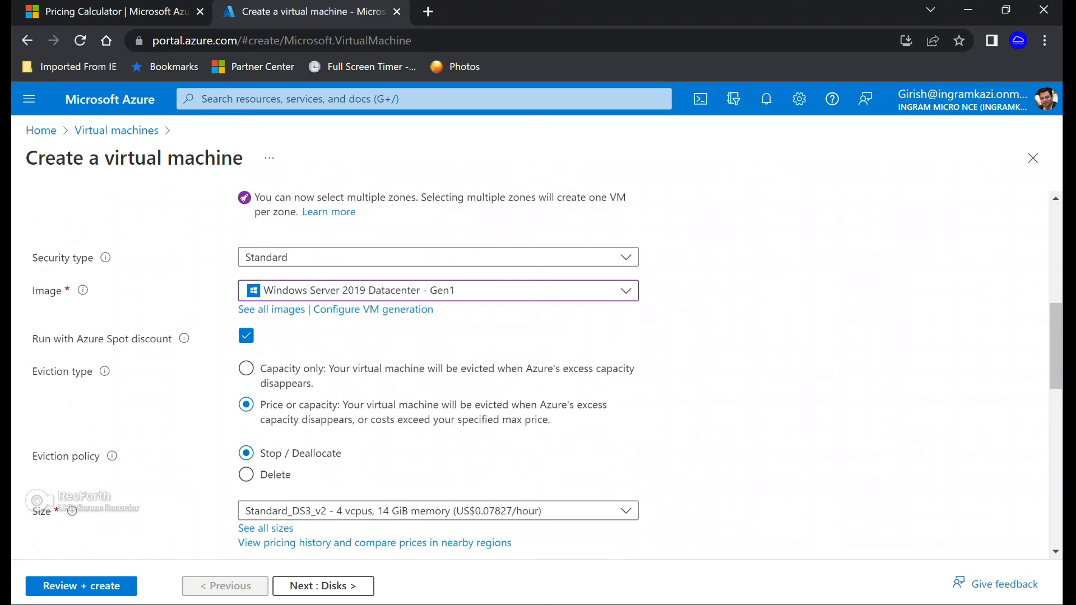
Set the Spot eviction policy to Delete, keeping price-or-capacity eviction selected
{"action": "left_click", "coordinate": [246, 473]}
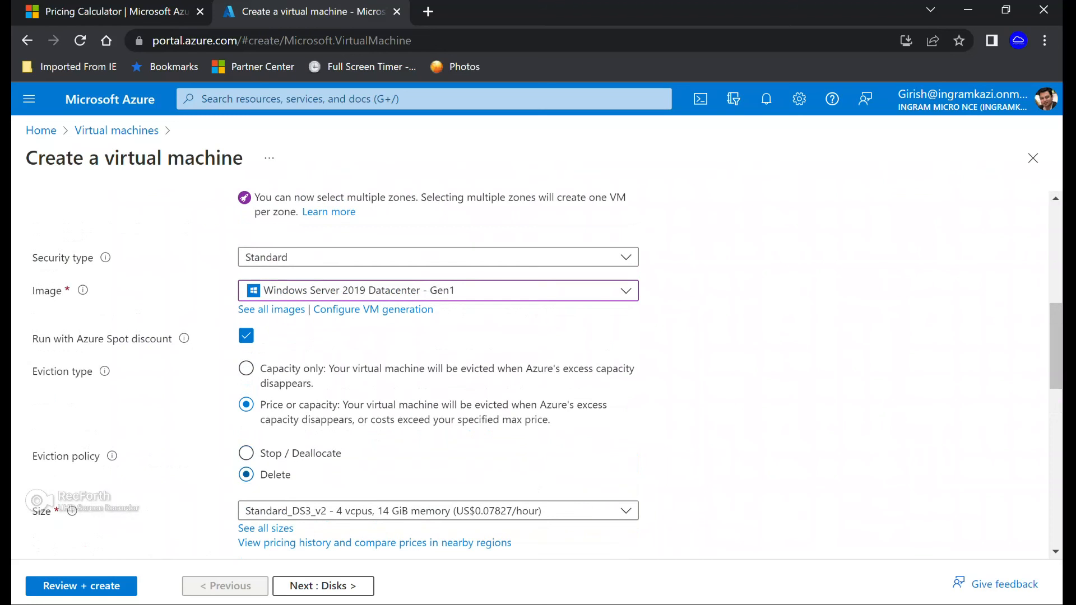
{"action": "left_click", "coordinate": [245, 368]}
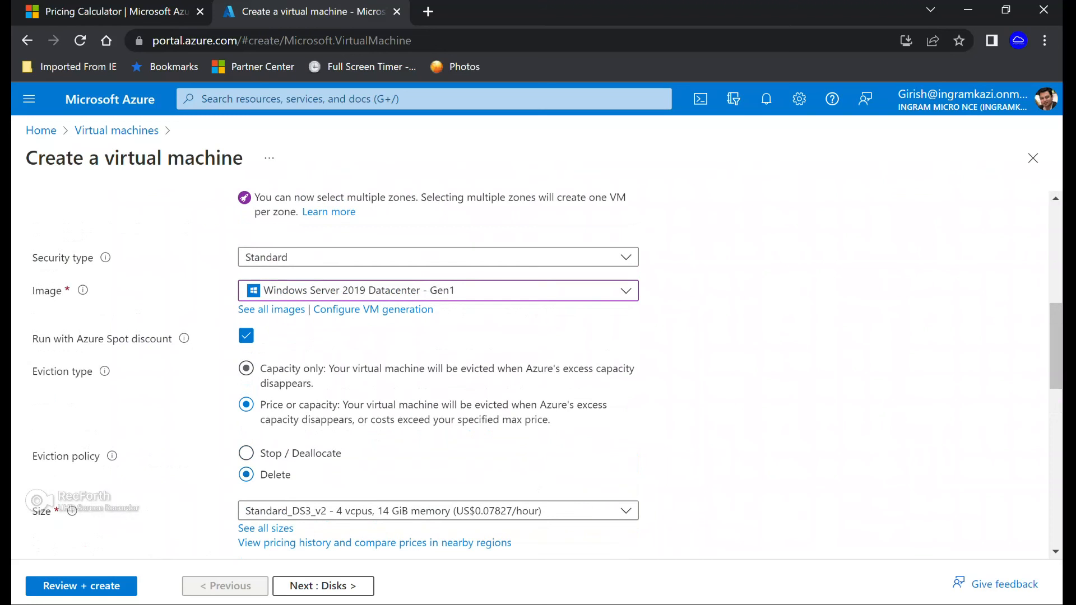